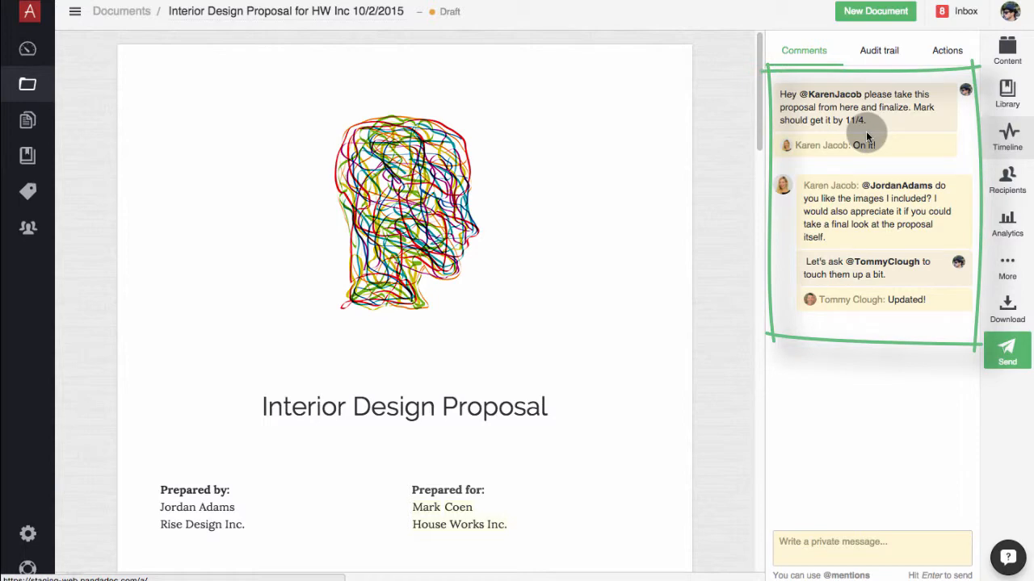
scroll(down, 3)
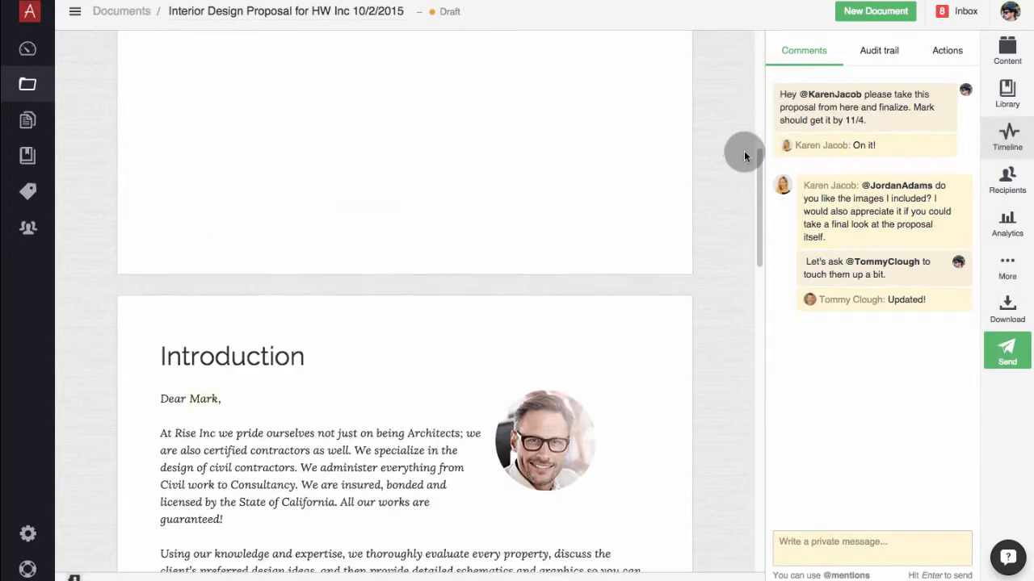
scroll(down, 3)
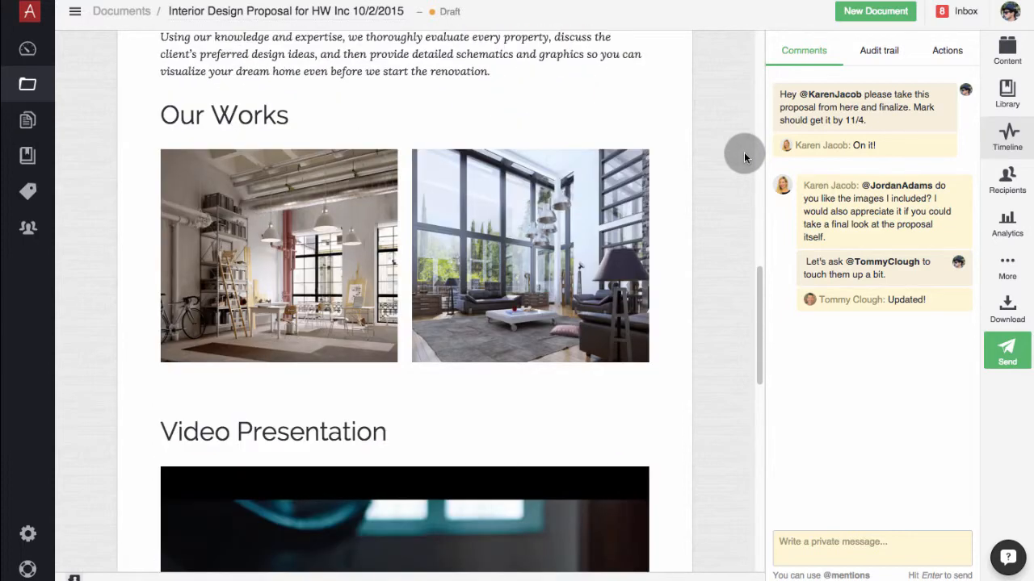
scroll(up, 3)
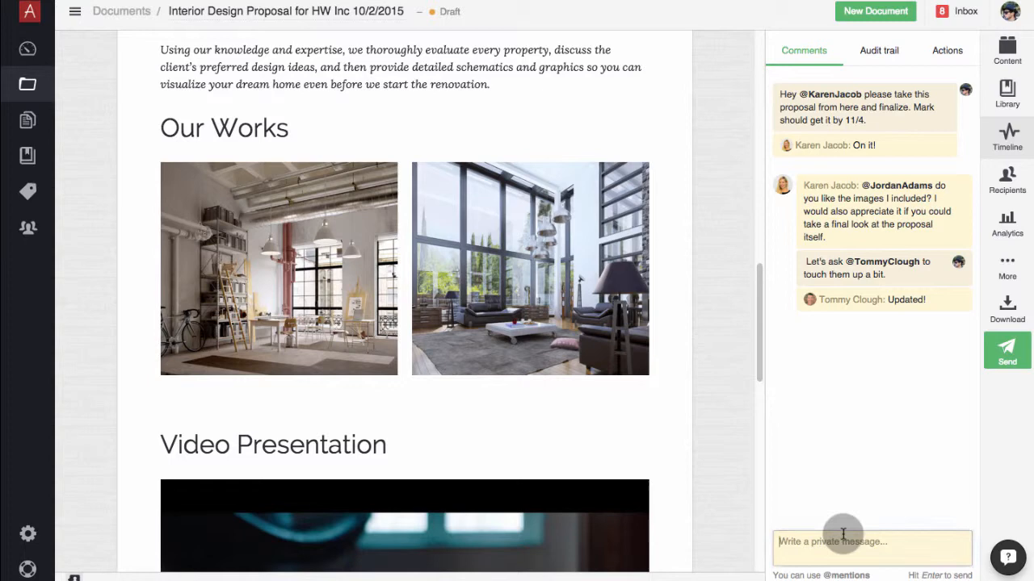
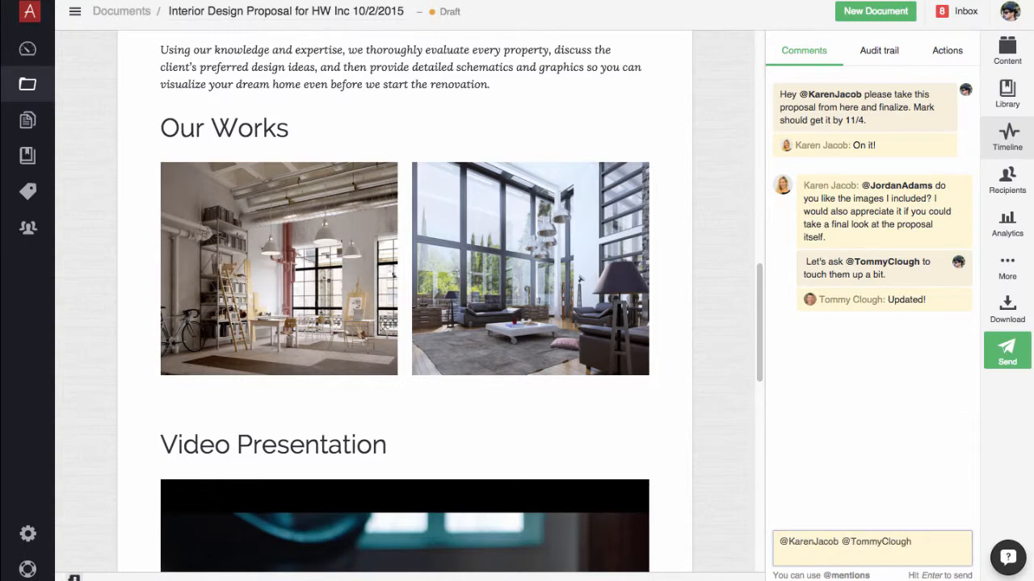
text(Thanks a lot guys! All looks good)
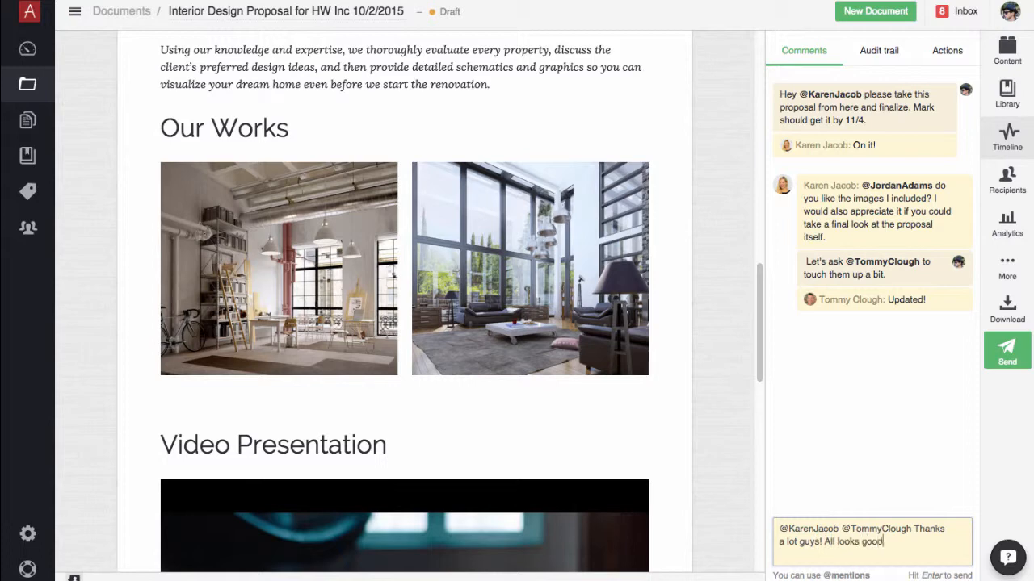
text(now. Sending it out to Mark)
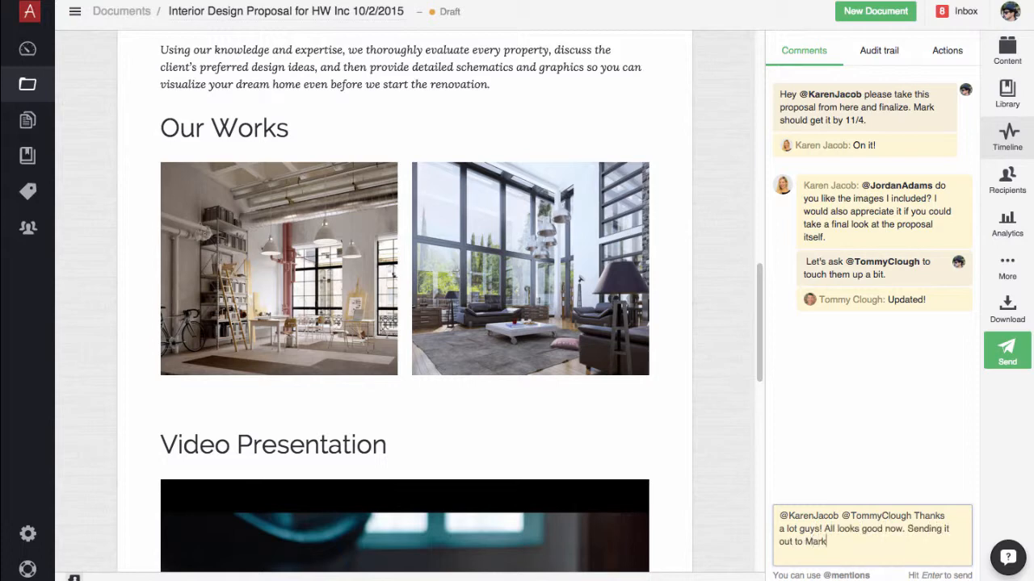
key(Return)
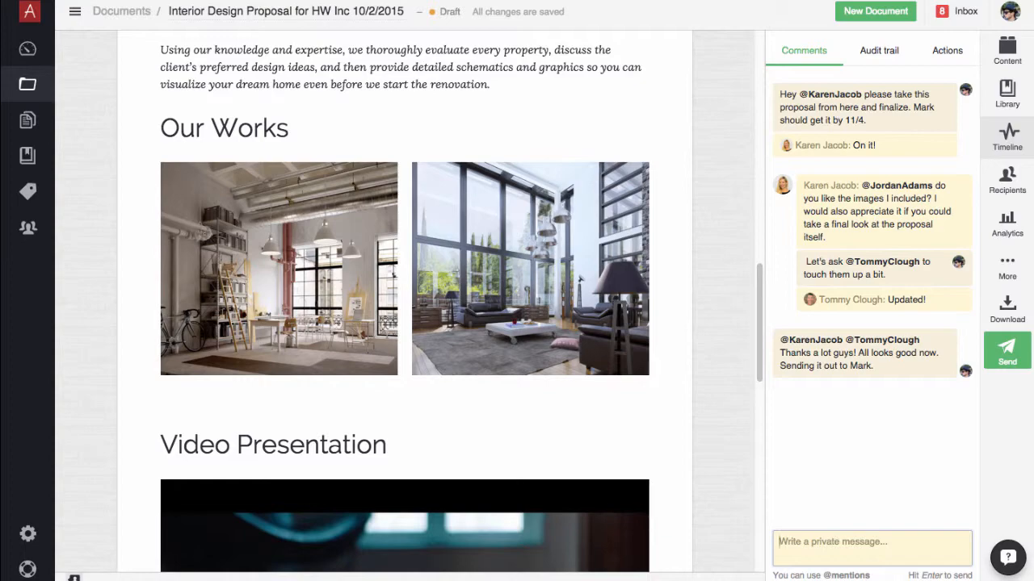
click(1007, 352)
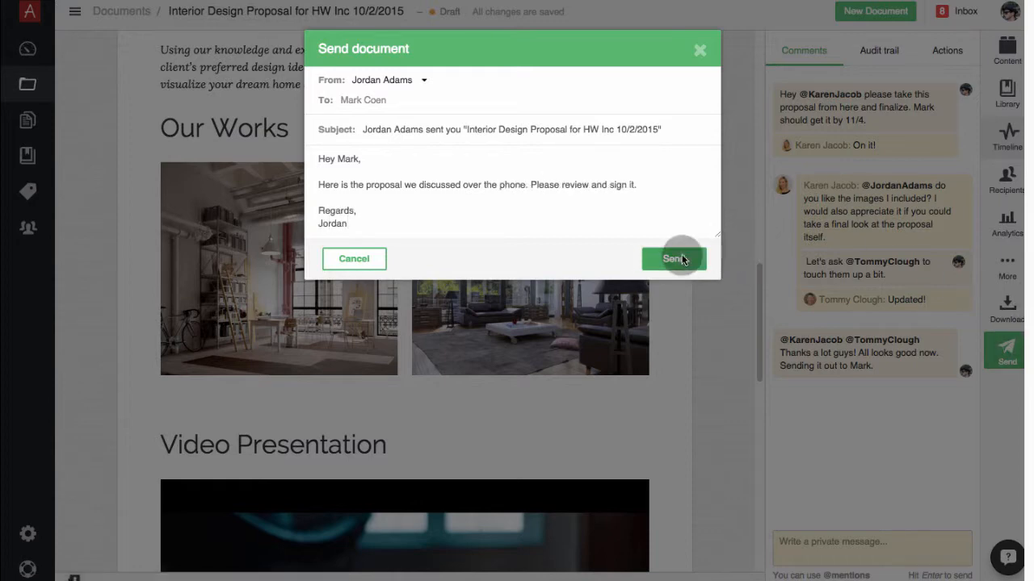
click(675, 259)
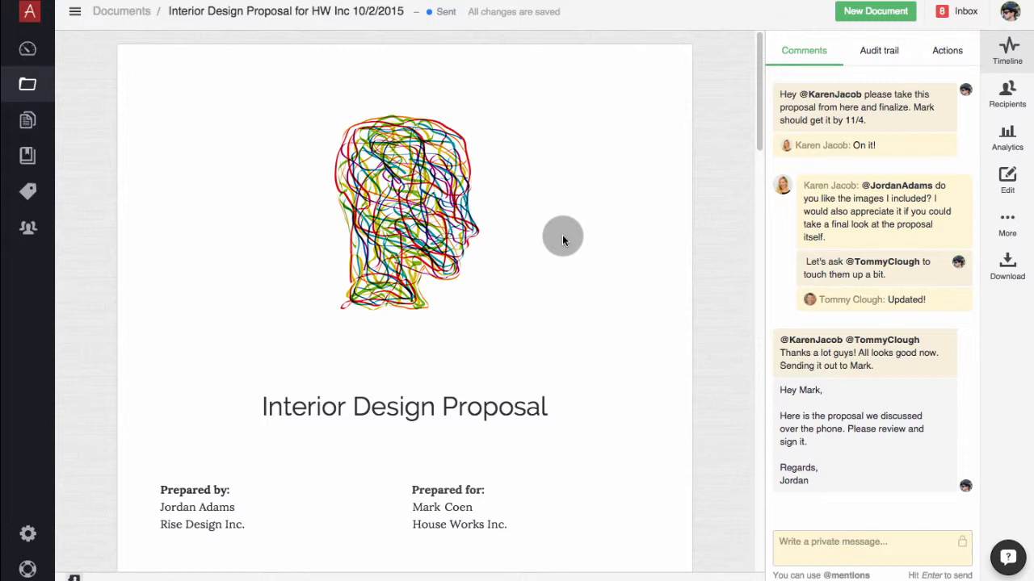
scroll(down, 3)
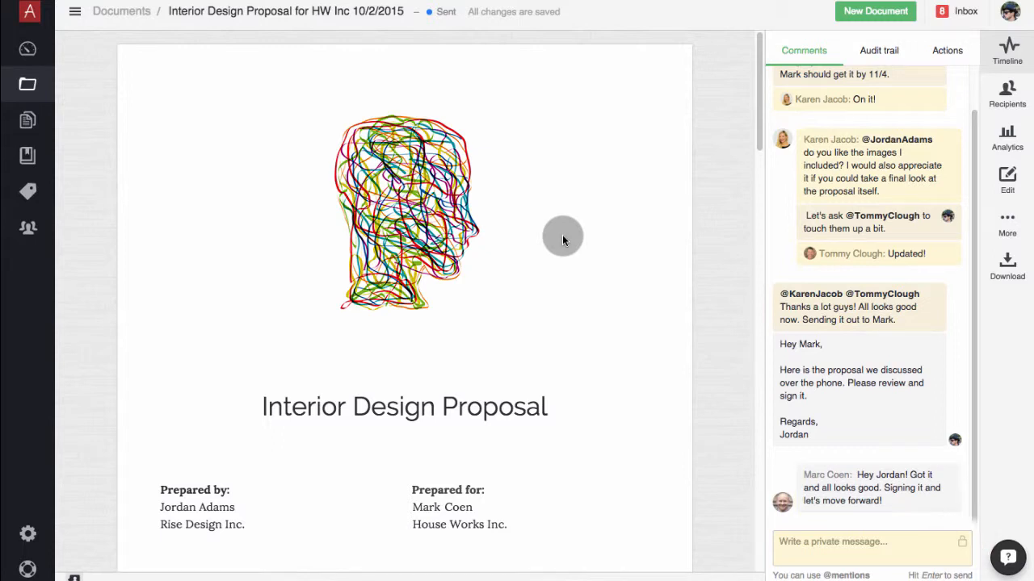
click(950, 500)
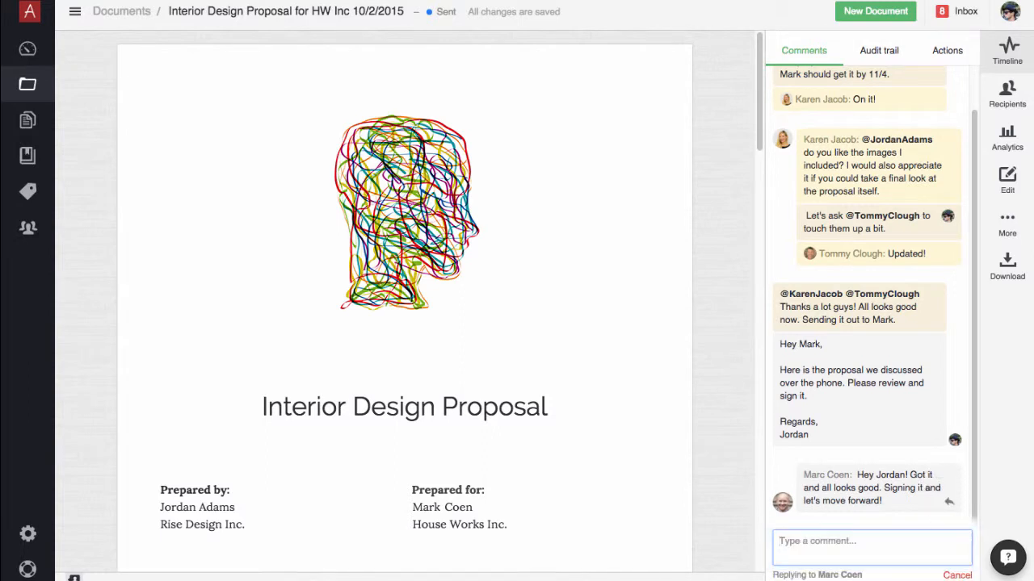
text(Great, thanks! I'll give you a call)
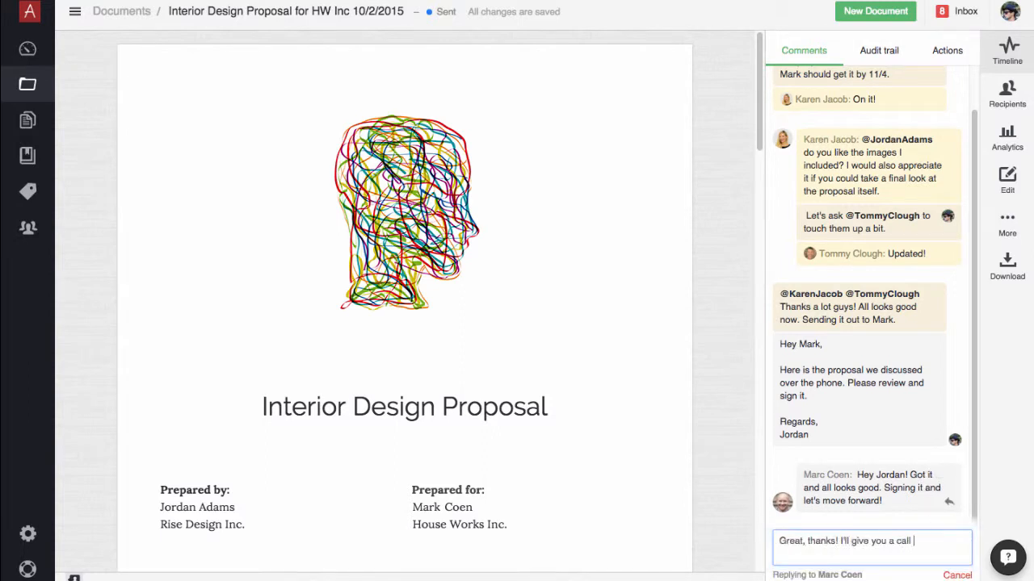
key(Return)
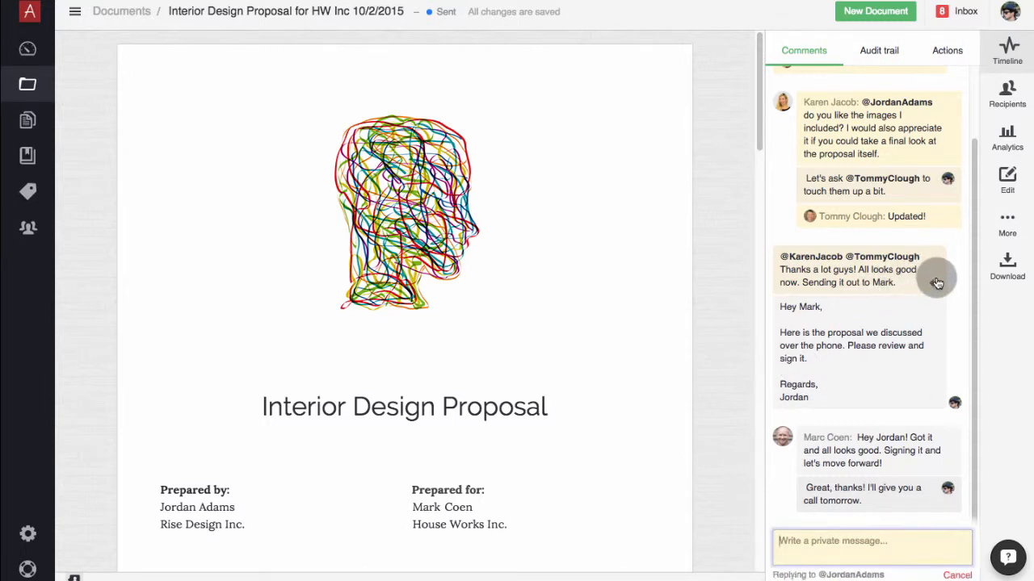
- Post the threaded reply 'Great job, guys' under the team note to Karen and Tommy
text(Great job, guys)
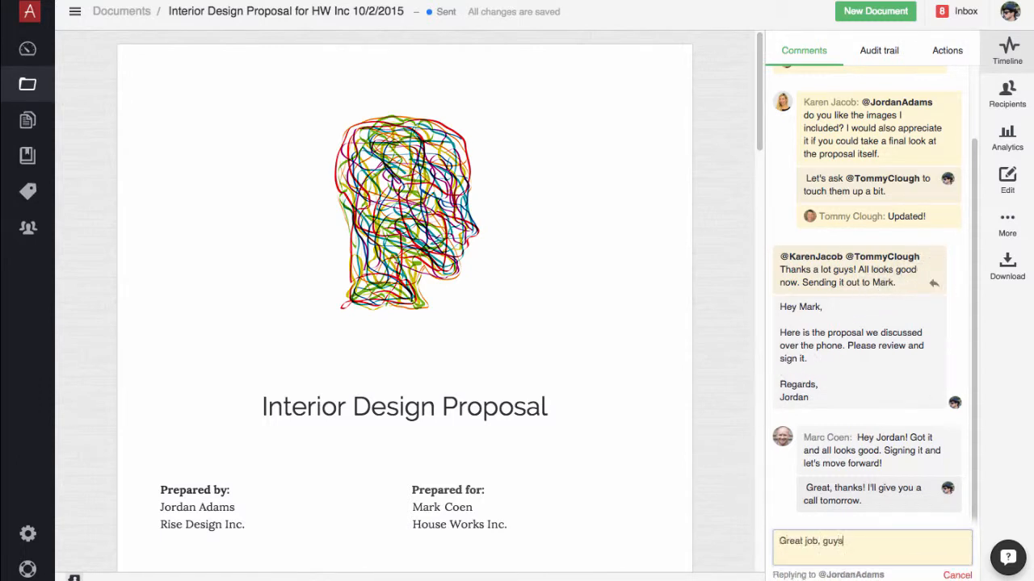
key(Return)
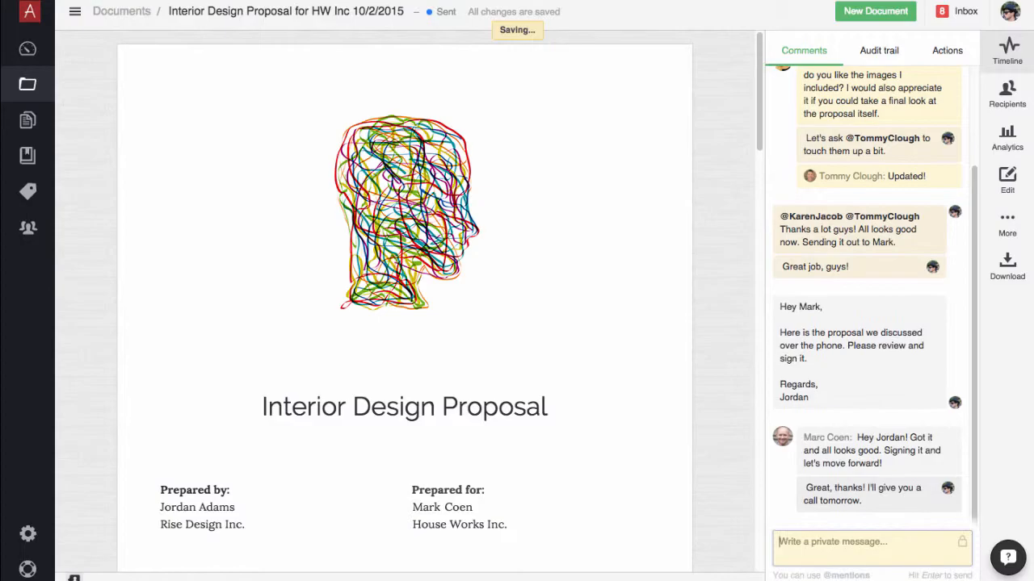